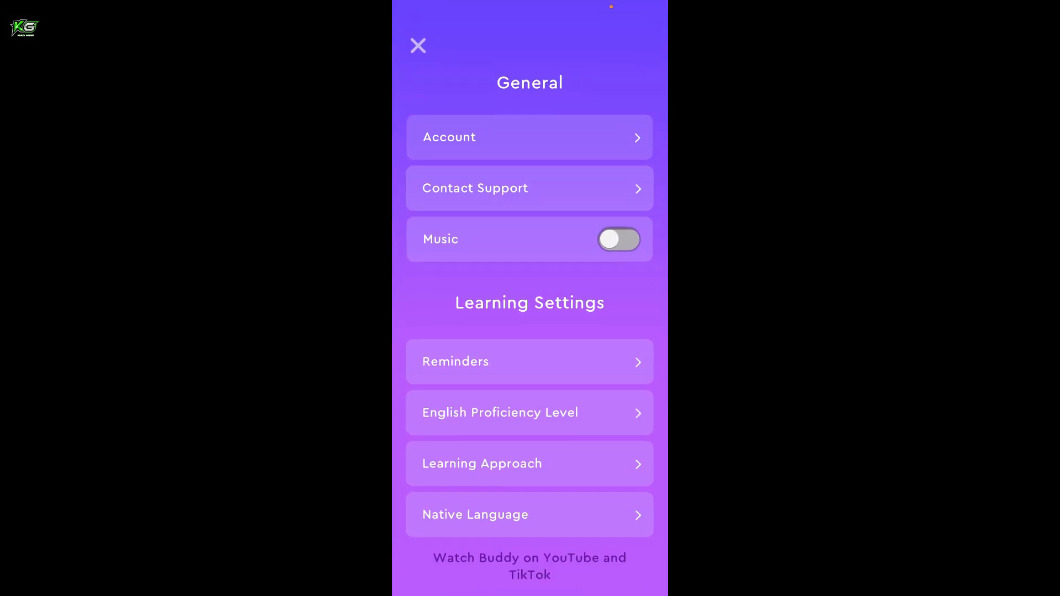
# Open Account in Settings and choose Sign In on the Your account screen
pyautogui.click(530, 137)
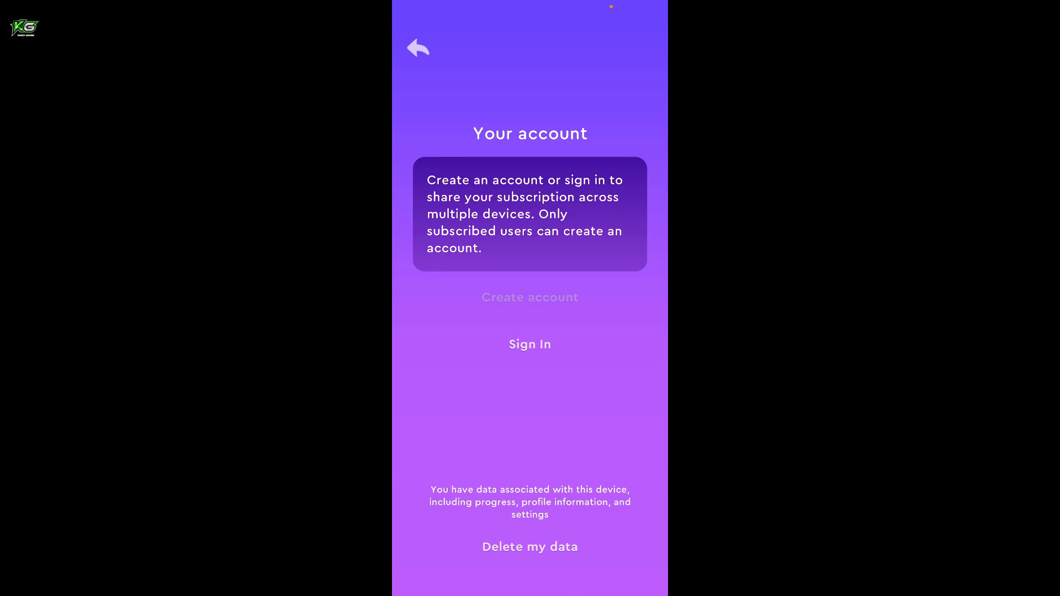
pyautogui.click(530, 344)
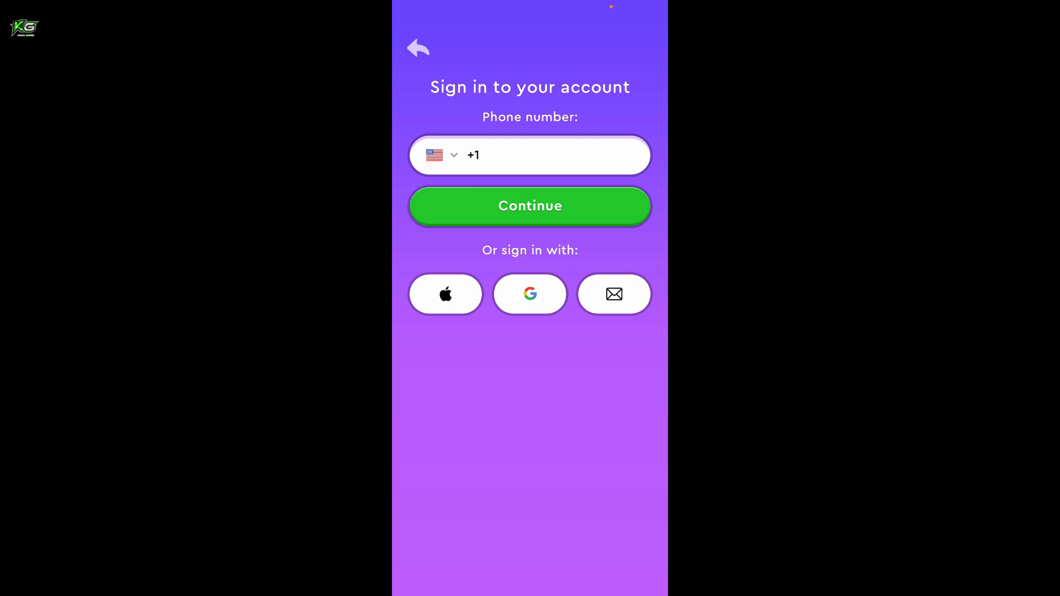
# Pick the email option under 'Or sign in with', backing out once and reselecting it
pyautogui.click(614, 294)
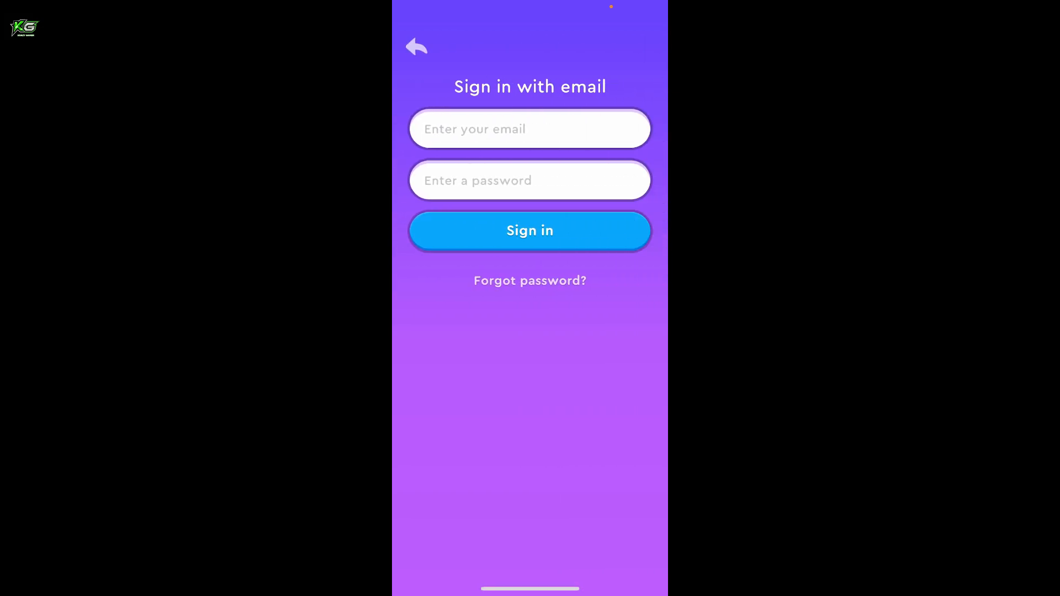
pyautogui.click(417, 47)
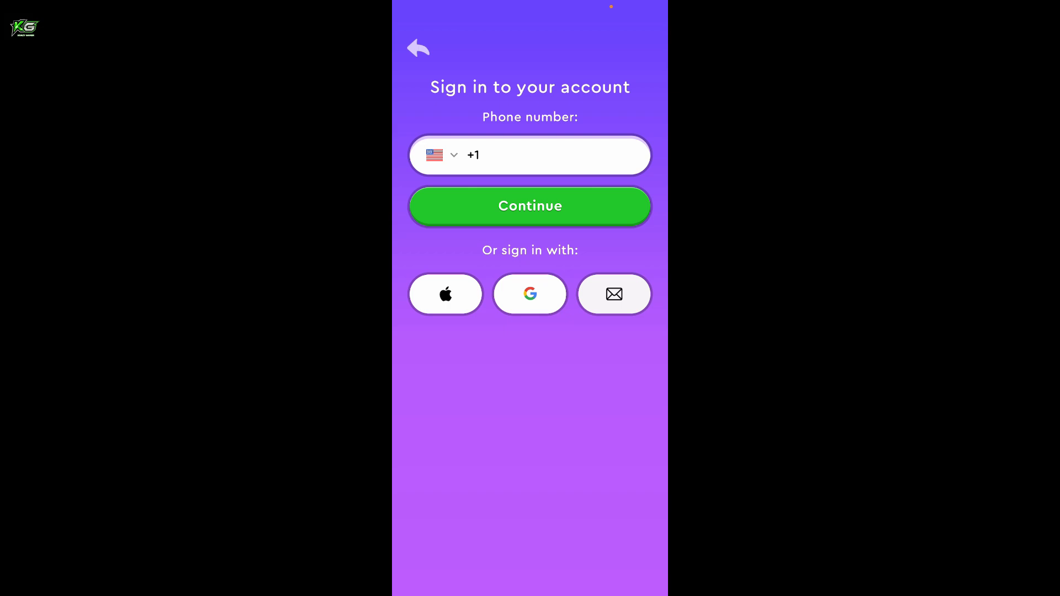
pyautogui.click(613, 293)
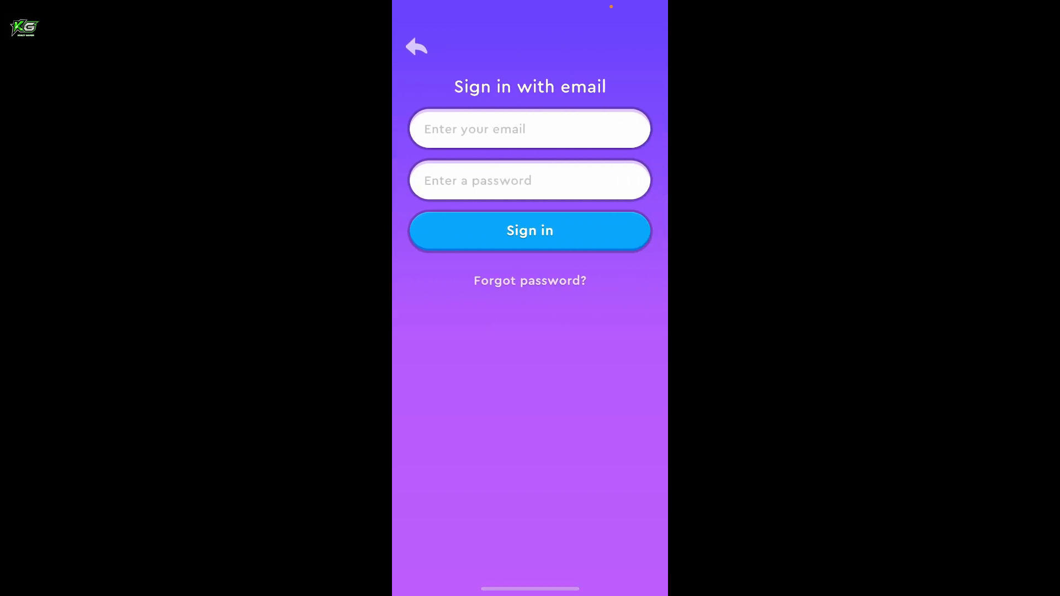
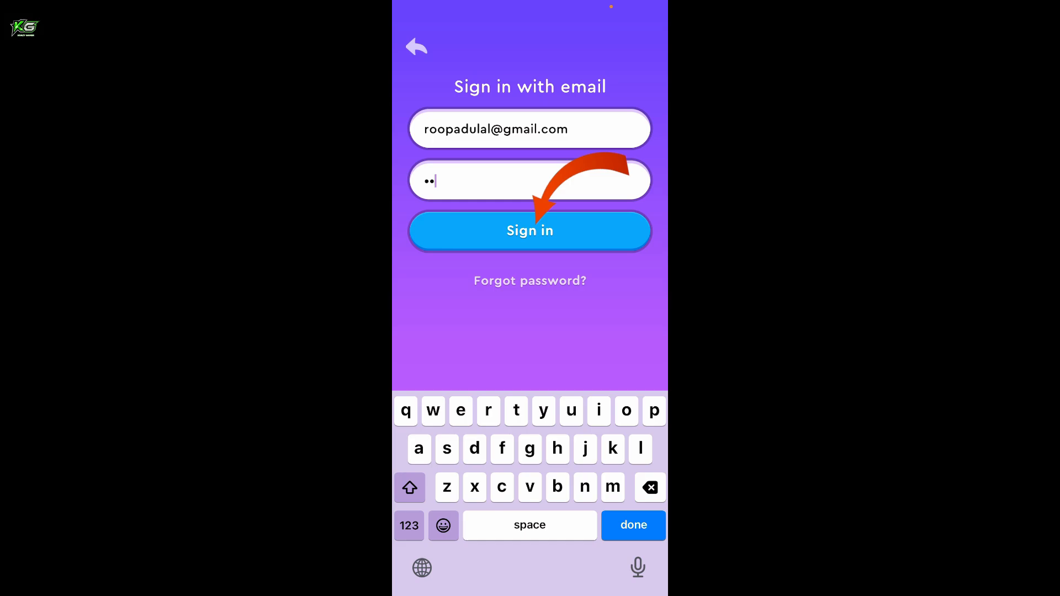
pyautogui.click(530, 231)
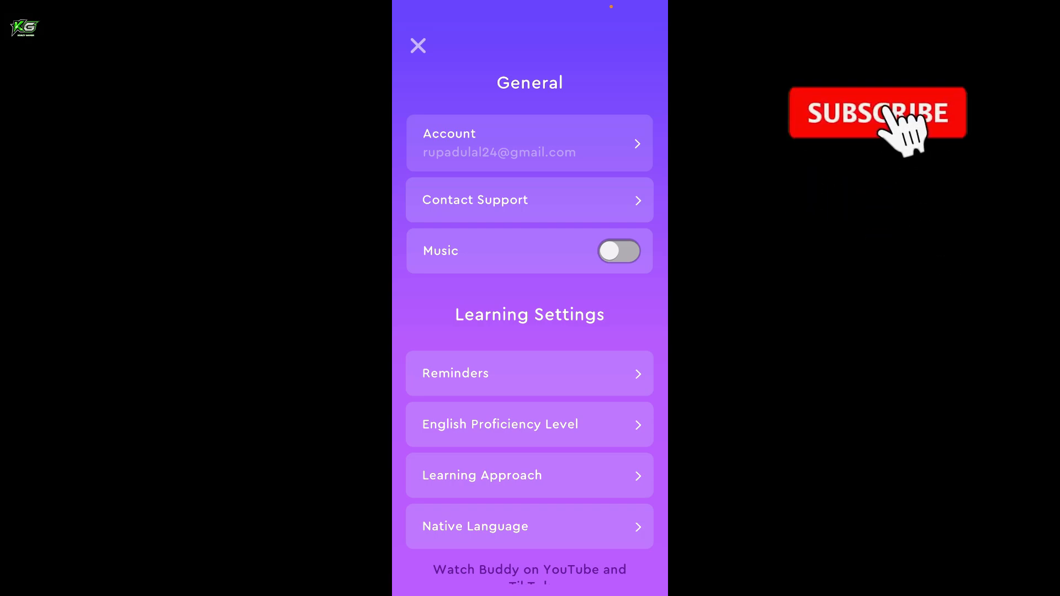
# Return to Settings with the Account row showing the signed-in email
pyautogui.click(877, 112)
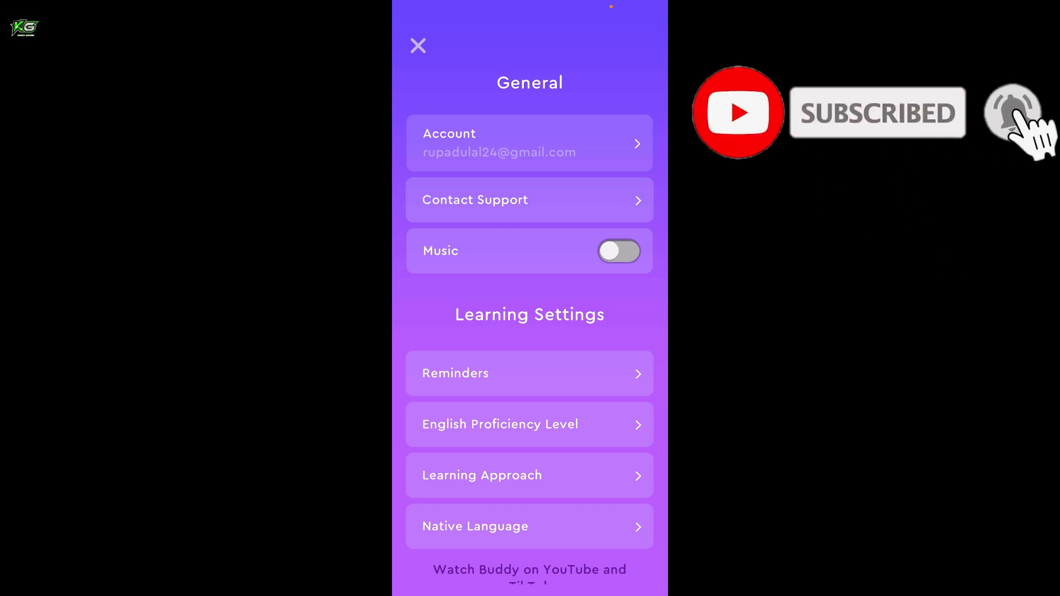